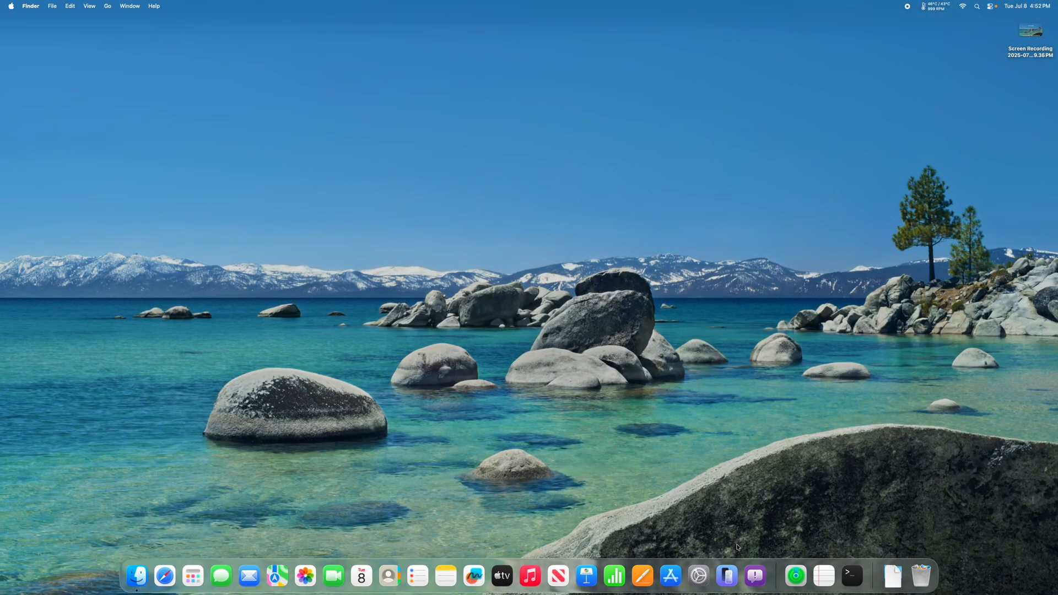
mouse_move(600, 484)
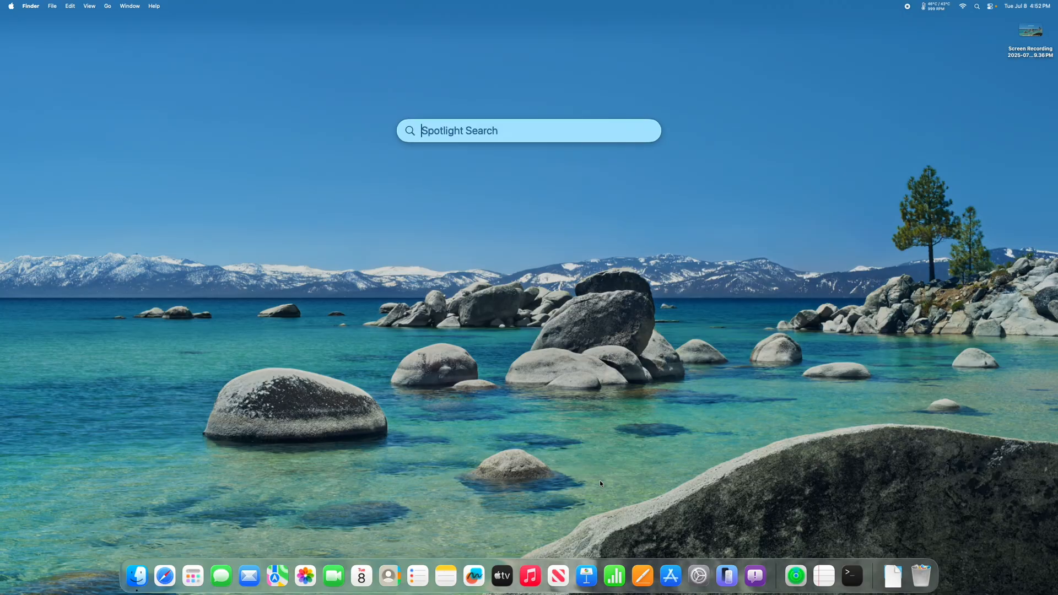
Launch Terminal from a Spotlight search for 'terminal'.
type("terminal")
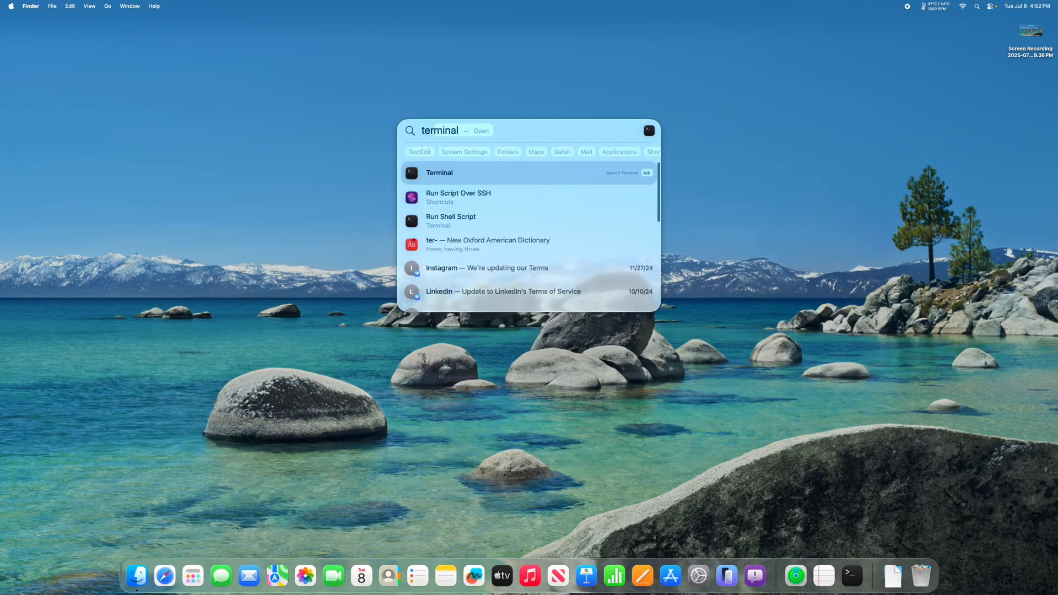
left_click(439, 173)
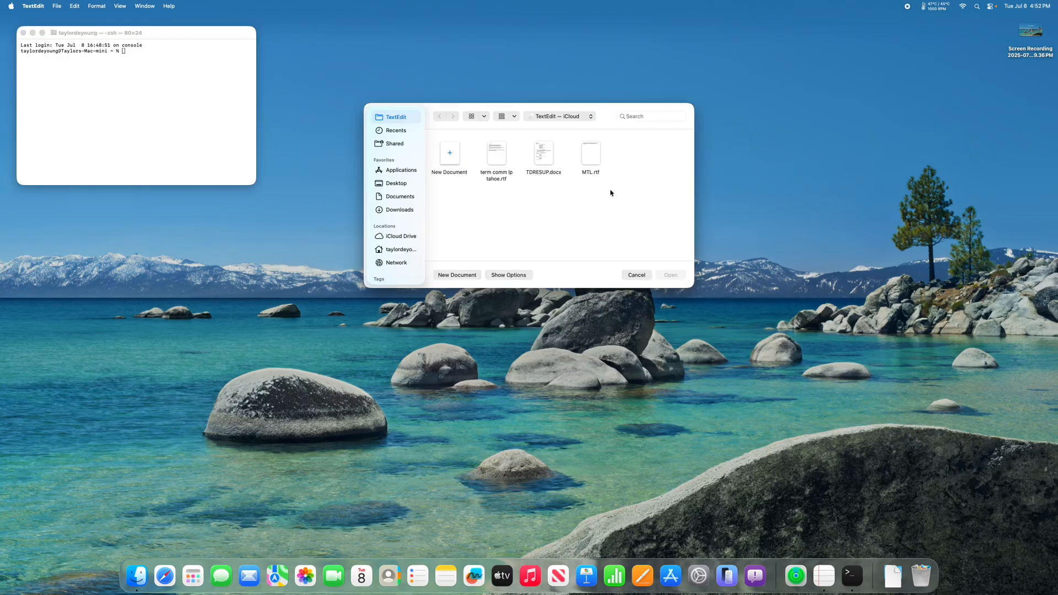
Open term comm lp tahoe.rtf and select the mkdir enable command on line 1.
left_click(635, 274)
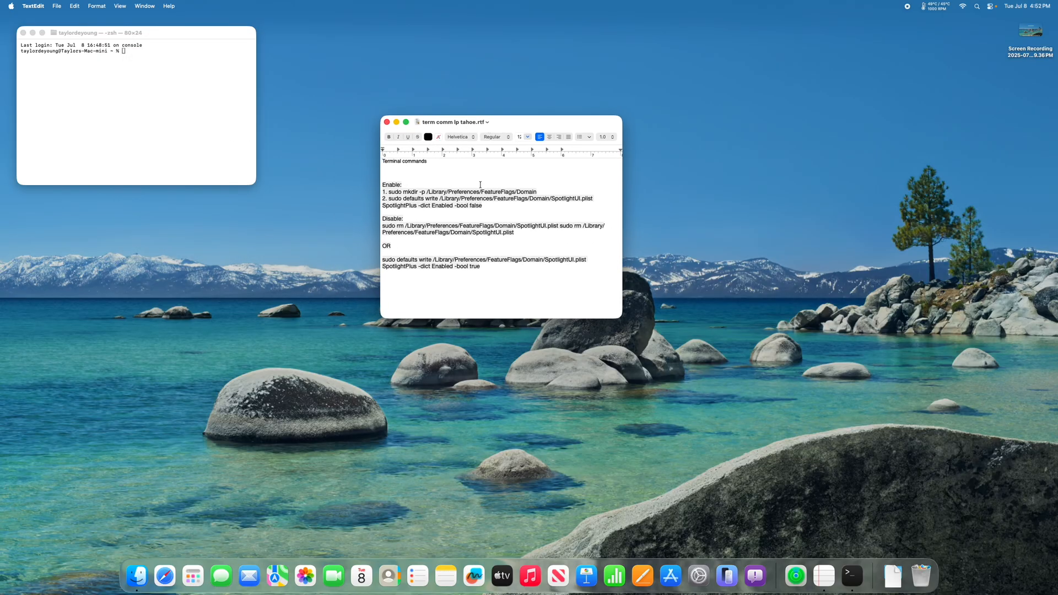
triple_click(459, 192)
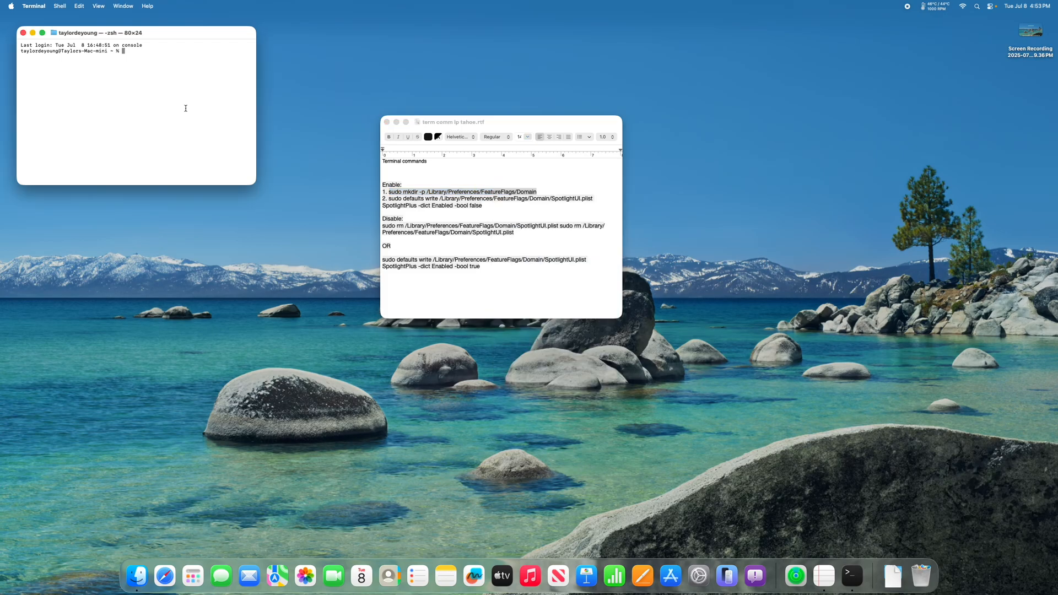
Run sudo mkdir for /Library/Preferences/FeatureFlags/Domain and set SpotlightPlus Enabled to false.
type("sudo mkdir -p /Library/Preferences/FeatureFlags/Domain")
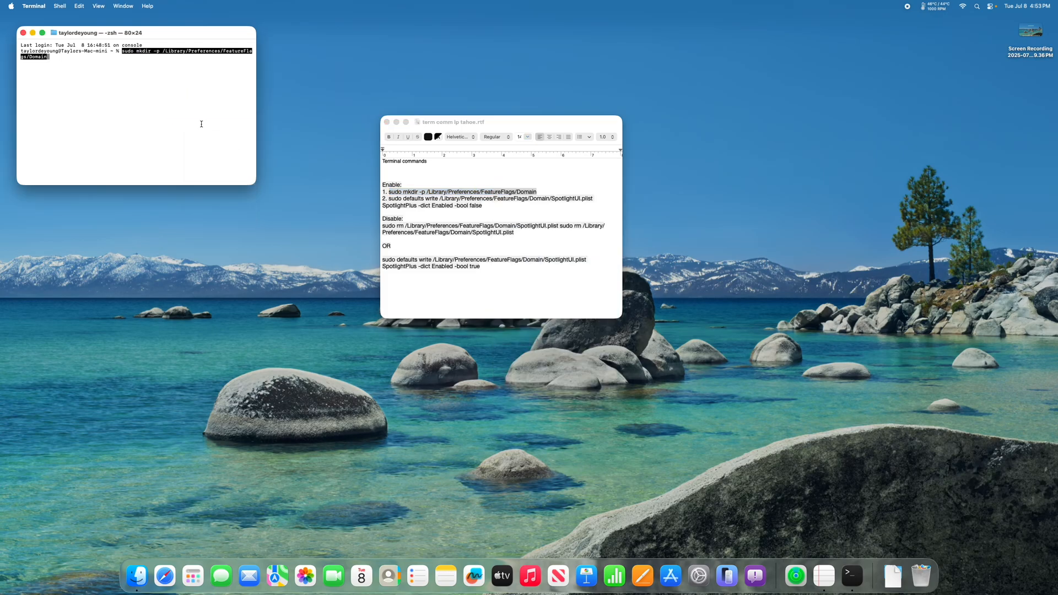
key("Return")
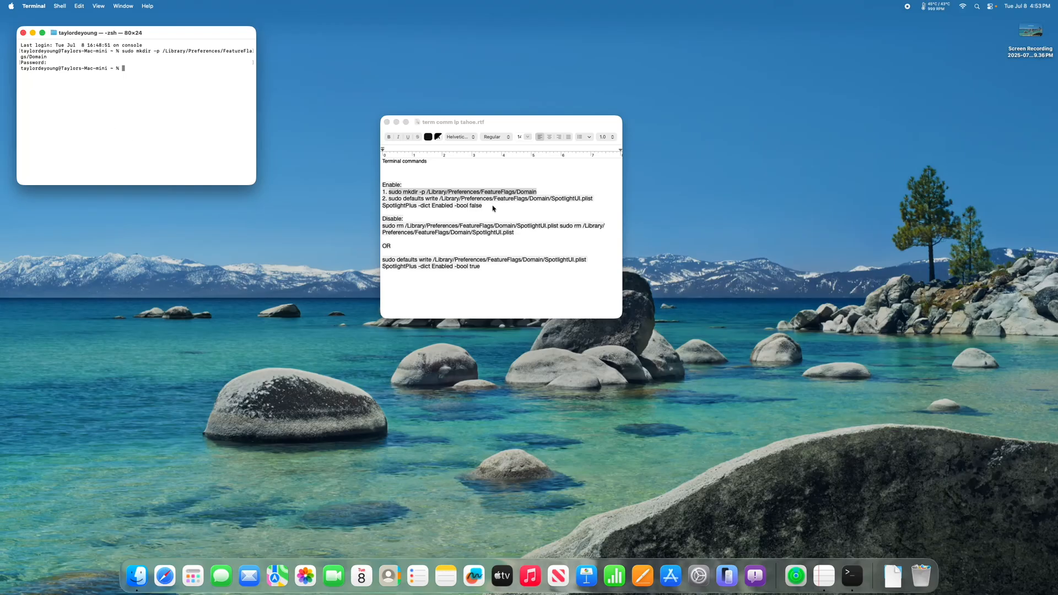
right_click(486, 198)
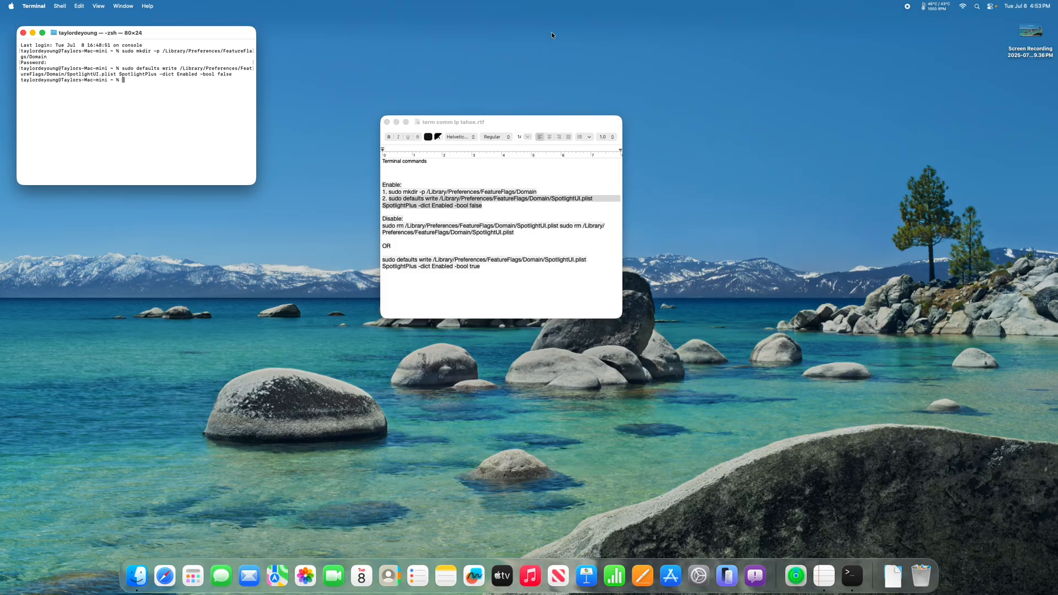
Restart the Mac from the Apple menu and bring up a Finder window.
left_click(10, 7)
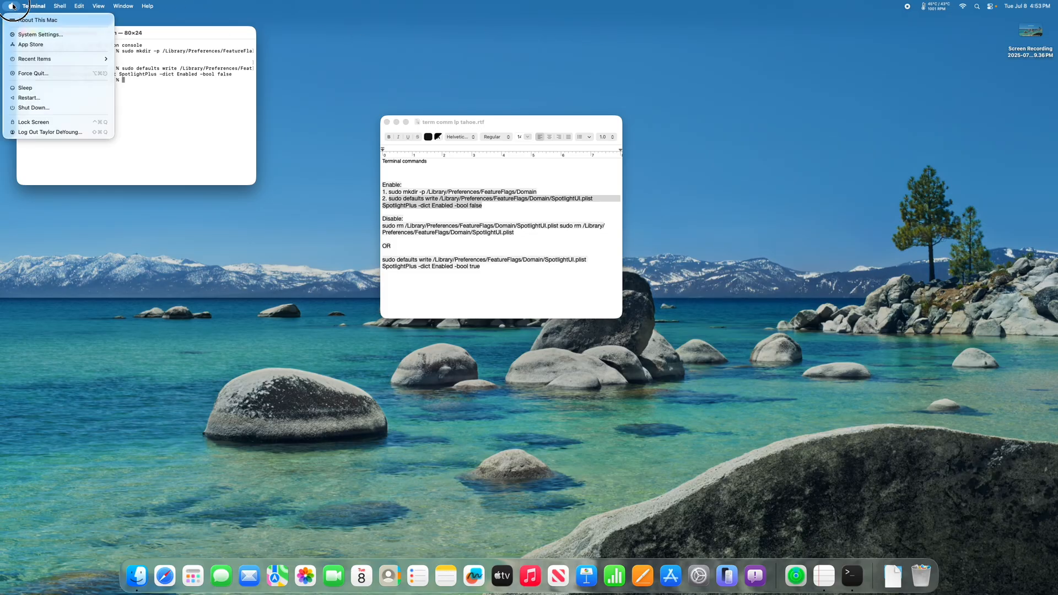
mouse_move(34, 107)
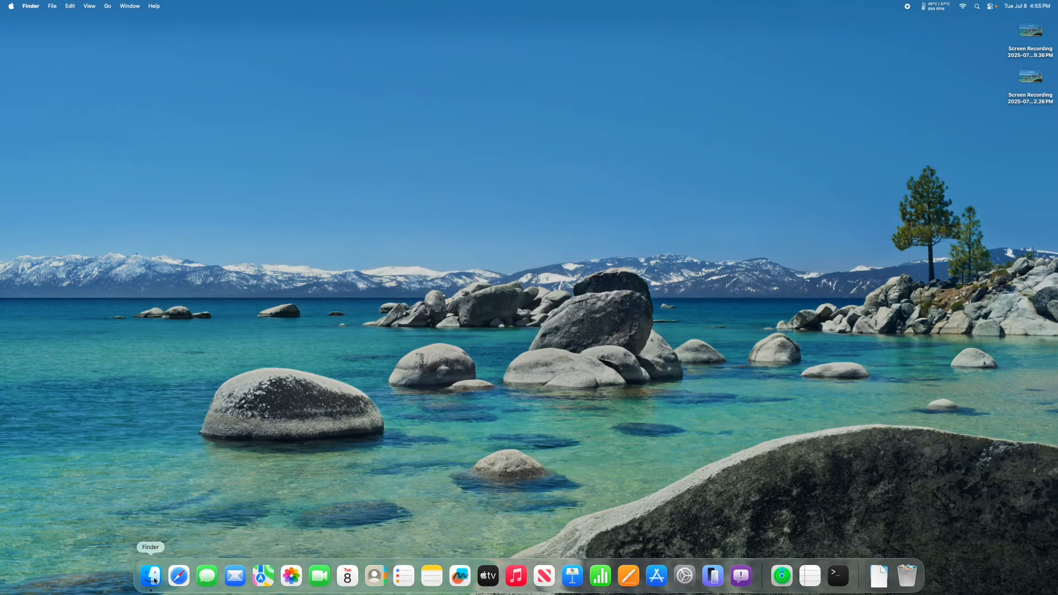
mouse_move(165, 577)
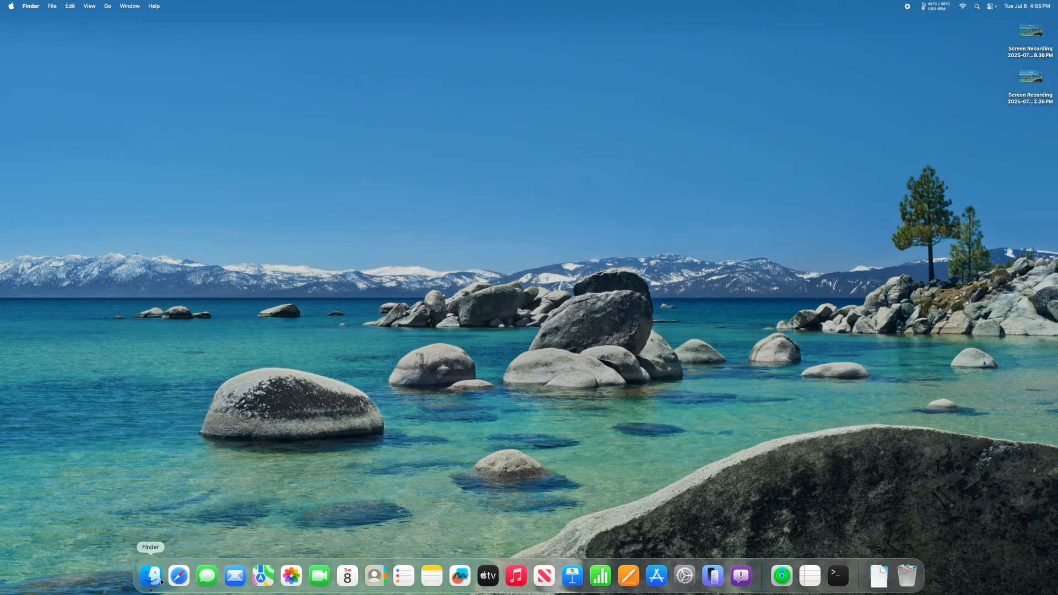
left_click(151, 575)
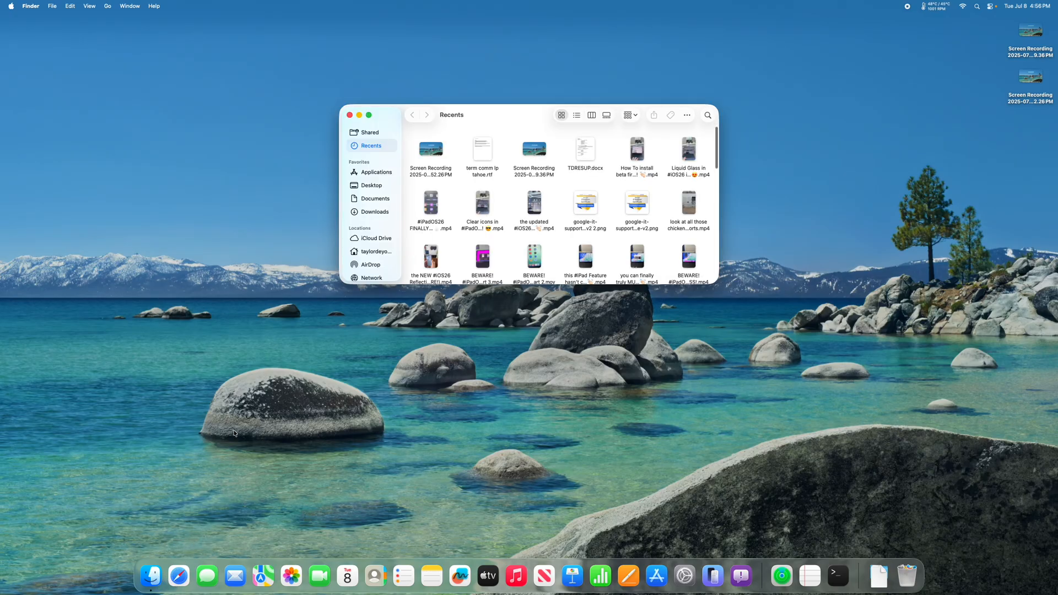
mouse_move(373, 172)
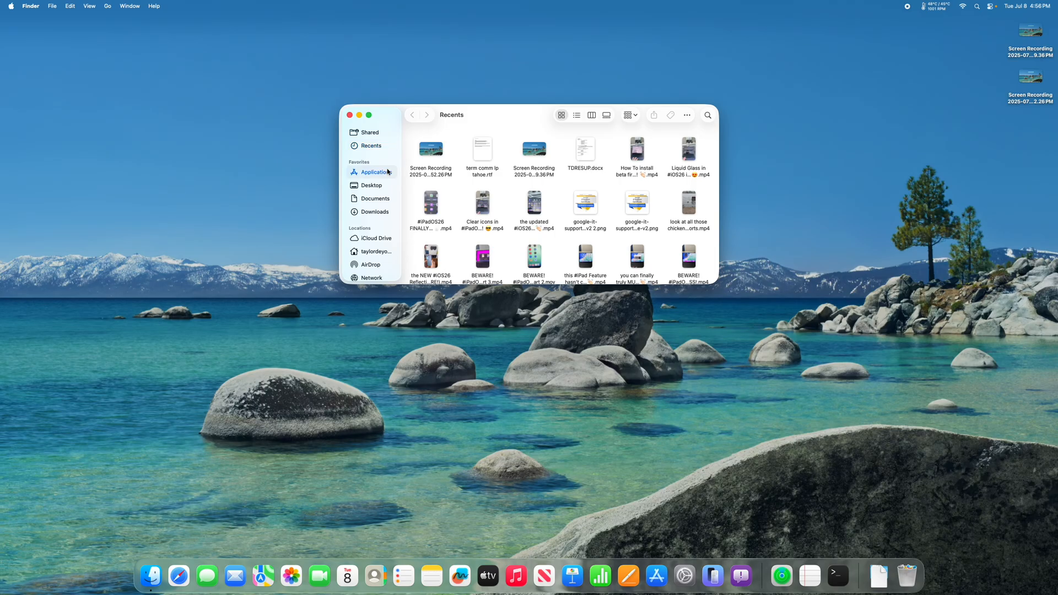
Drag Launchpad from Applications into the Dock and launch its app grid.
left_click(376, 172)
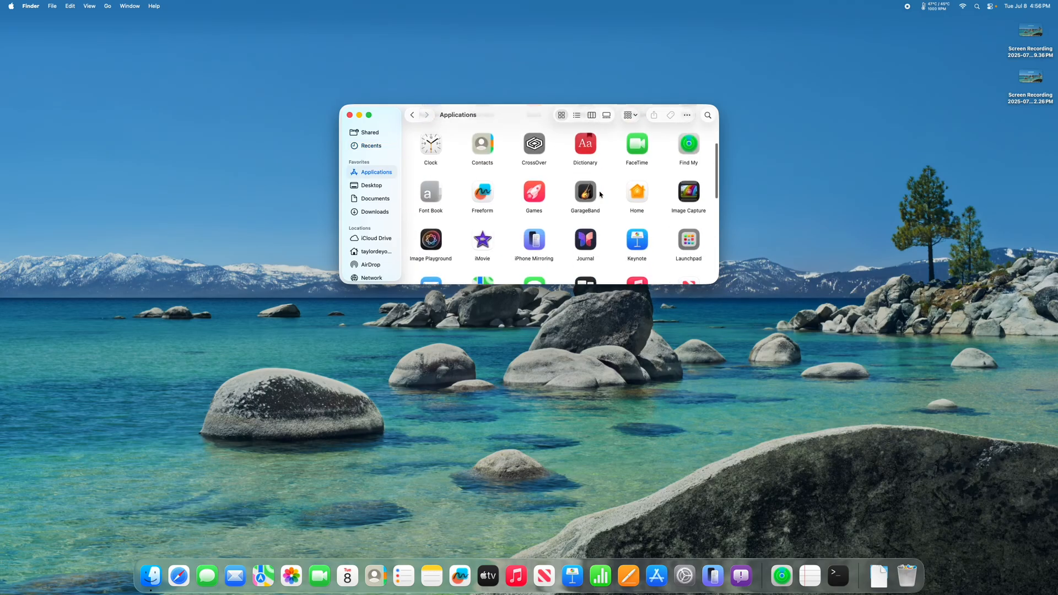
left_click_drag(688, 241, 648, 272)
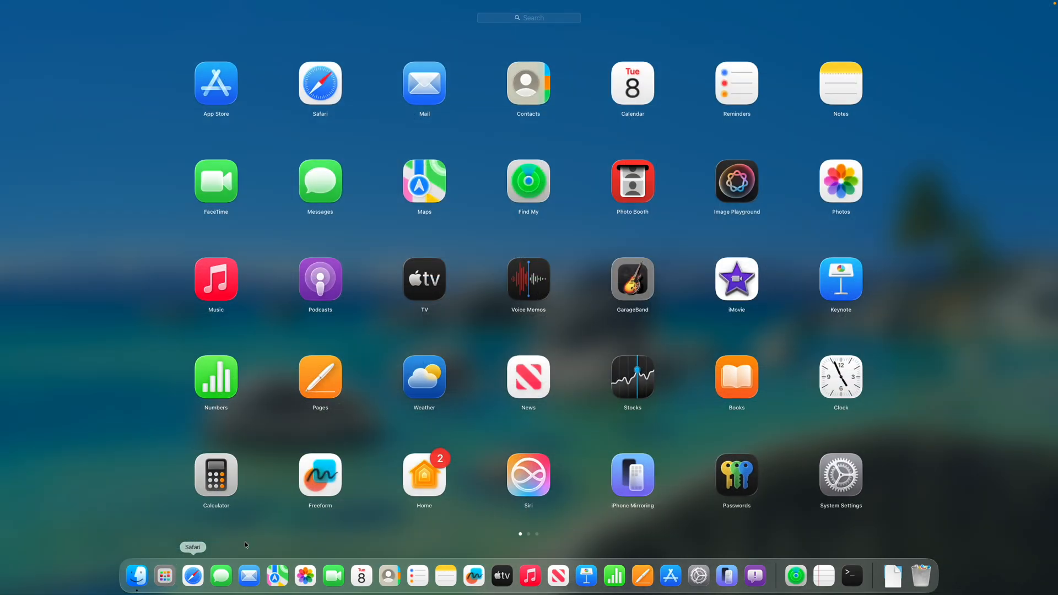
scroll("left", 3)
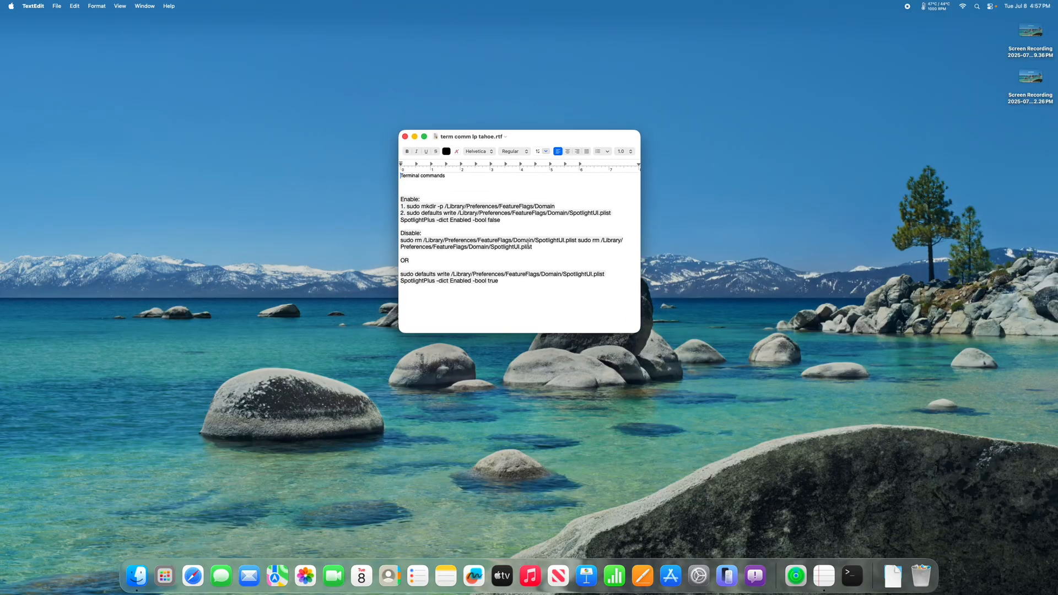
mouse_move(524, 258)
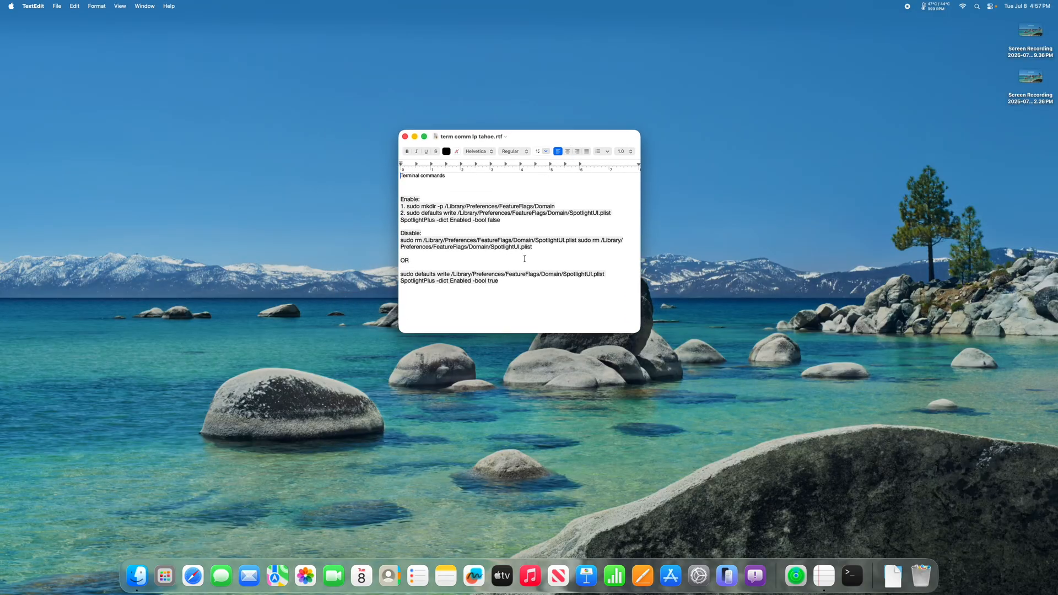
mouse_move(497, 266)
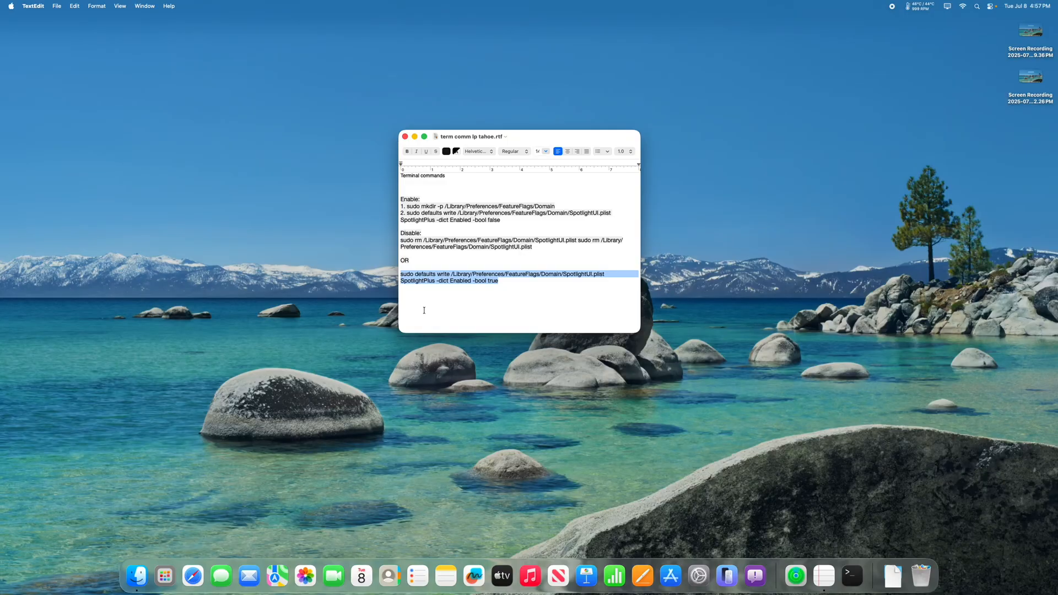
mouse_move(192, 575)
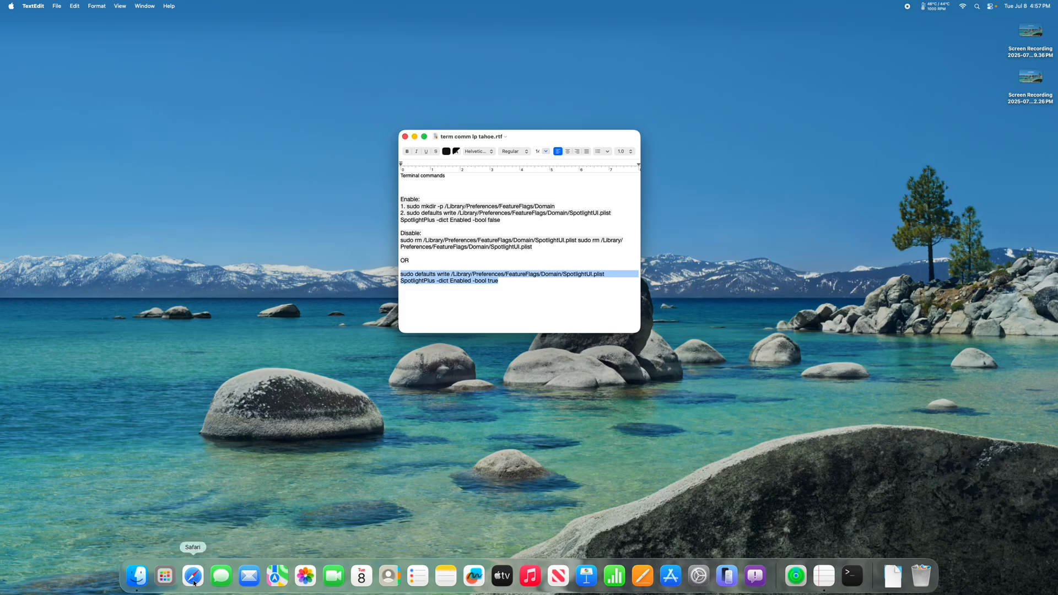